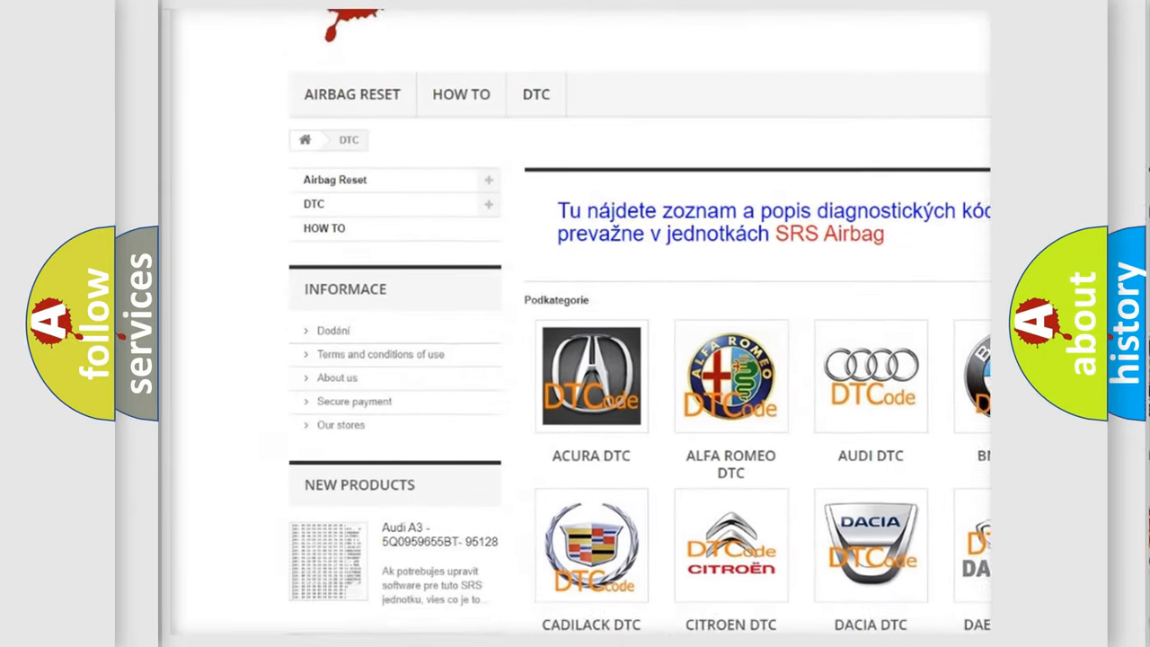
scroll("down", 3)
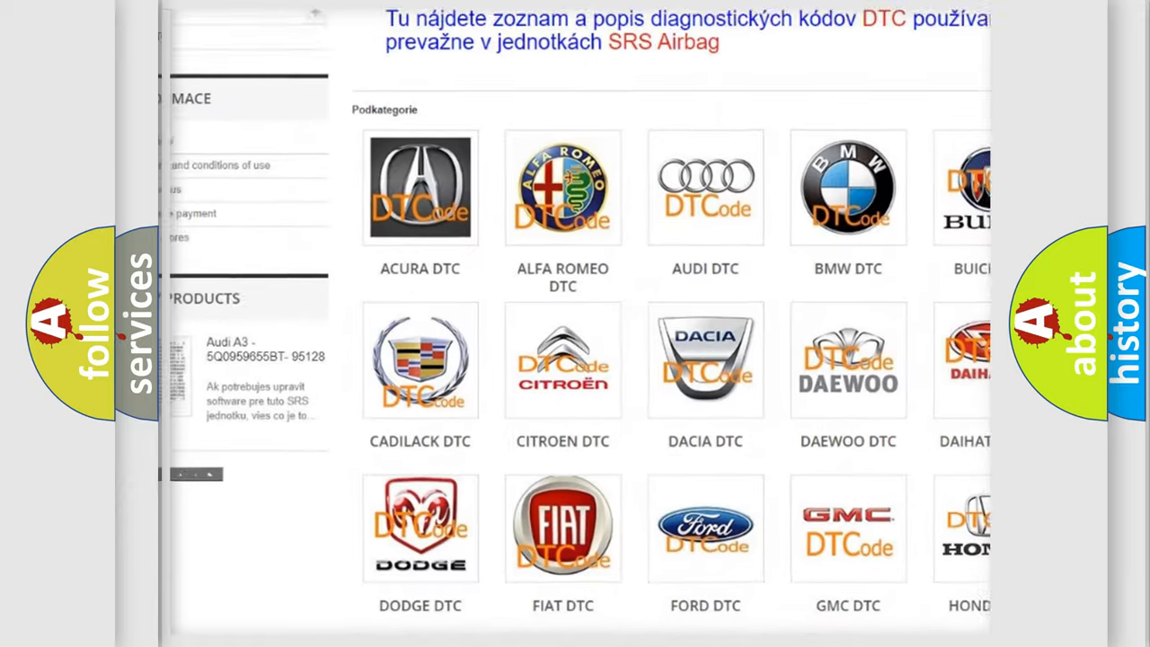